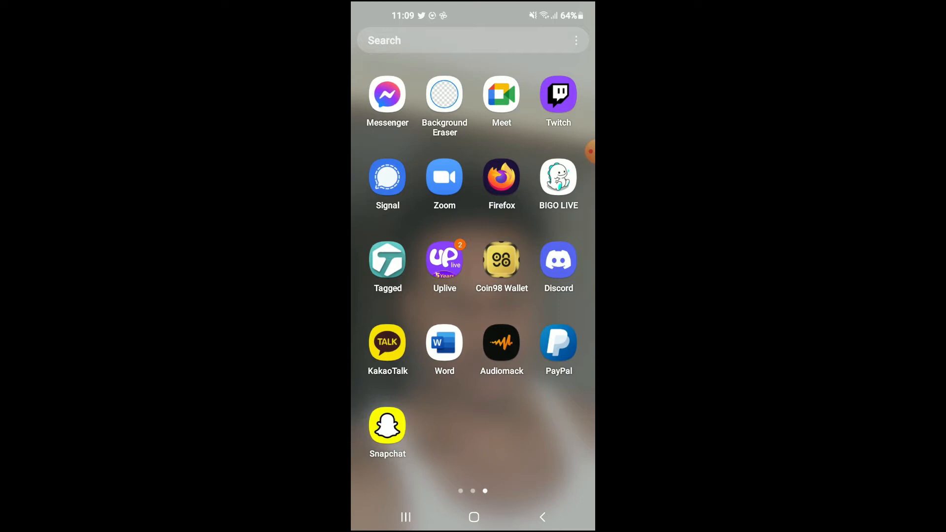
Launch Discord from the Android app drawer.
click(557, 260)
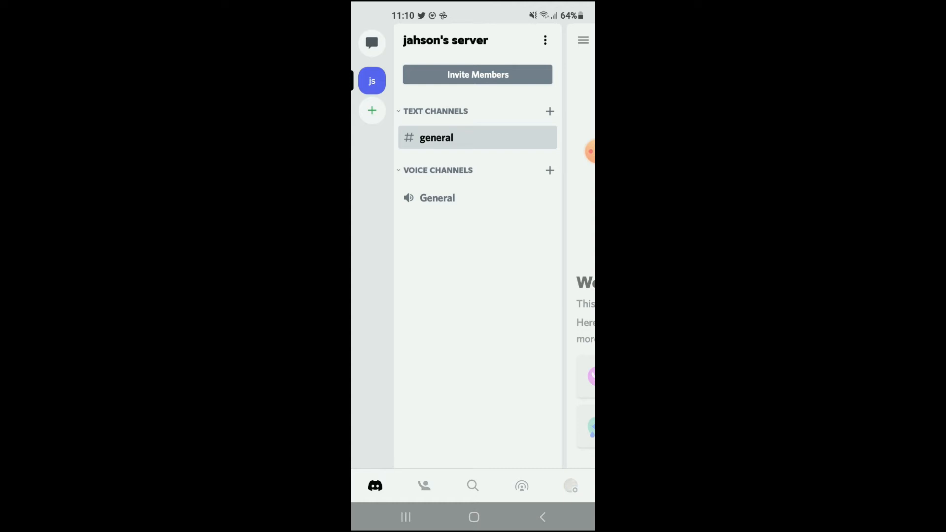
Open the profile settings, scroll to App Settings, and enter Appearance.
click(570, 485)
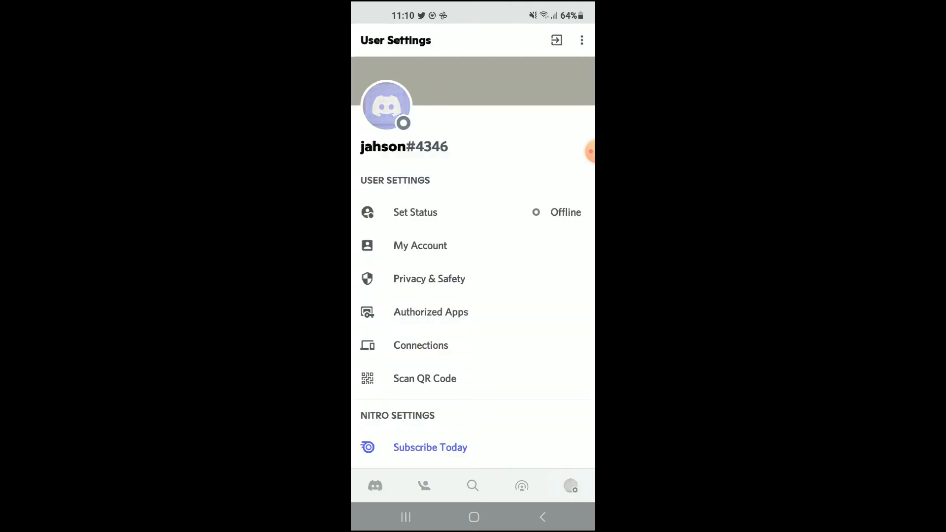
click(386, 105)
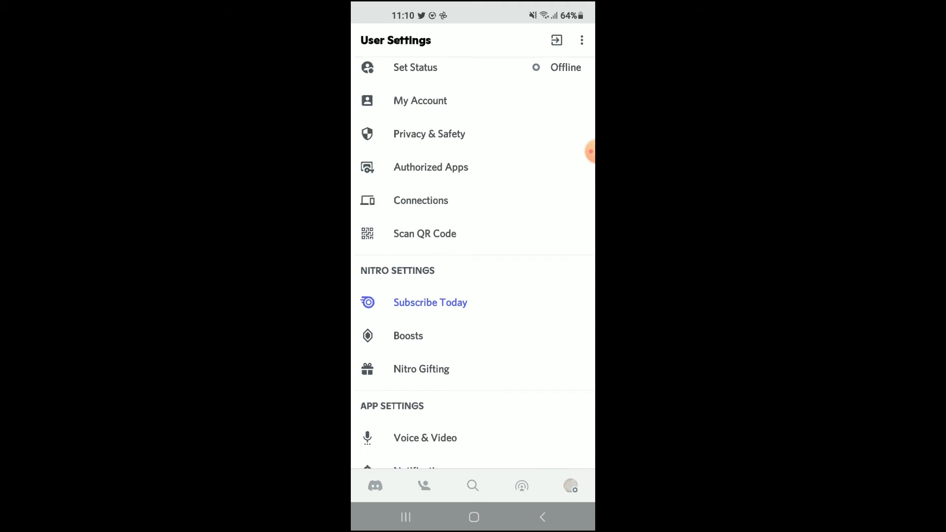
scroll(down, 3)
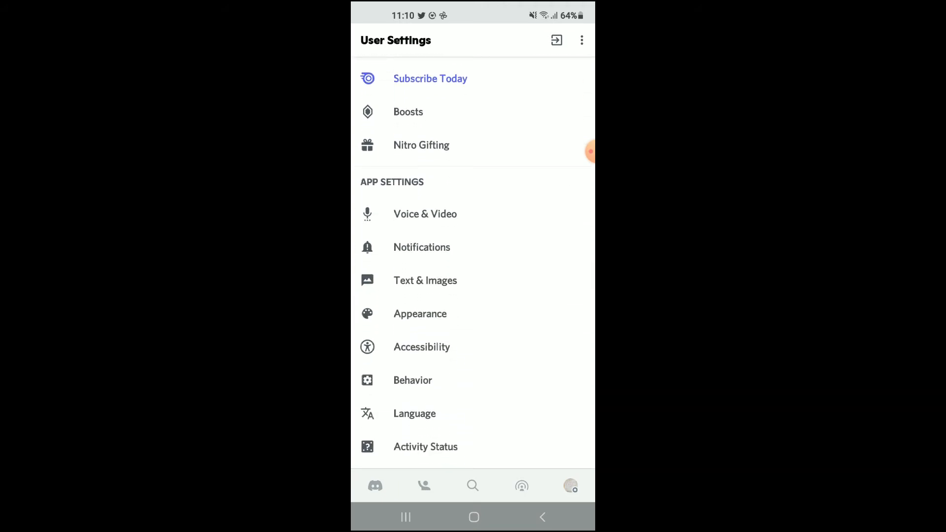
click(420, 314)
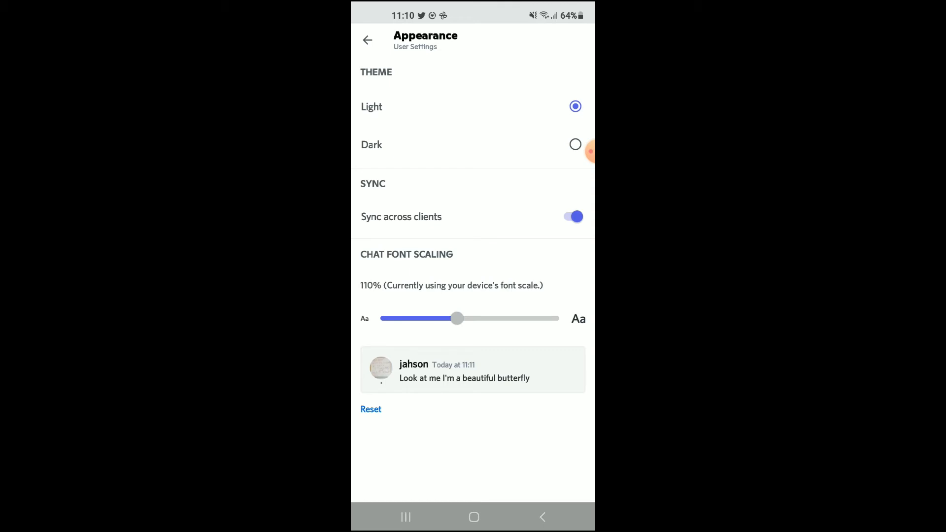
Select the Dark theme, then return Discord to the Light theme.
click(575, 145)
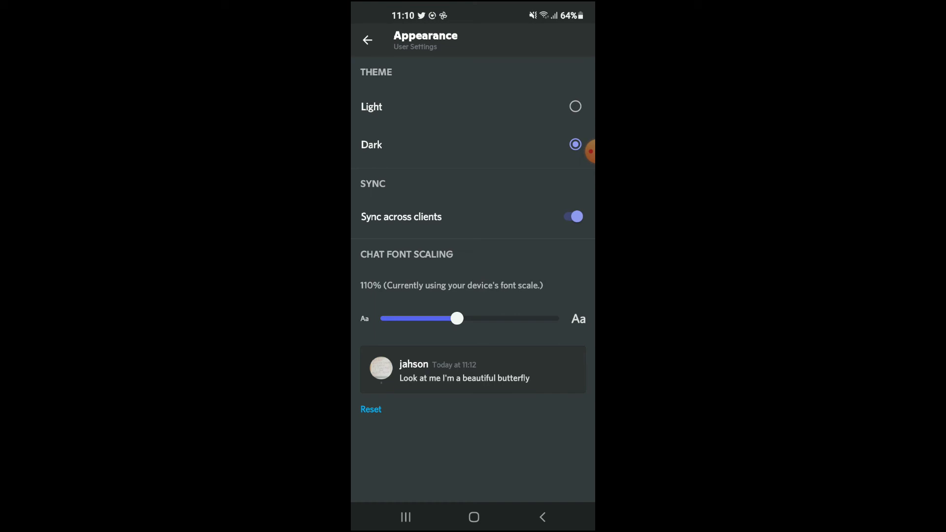
click(575, 106)
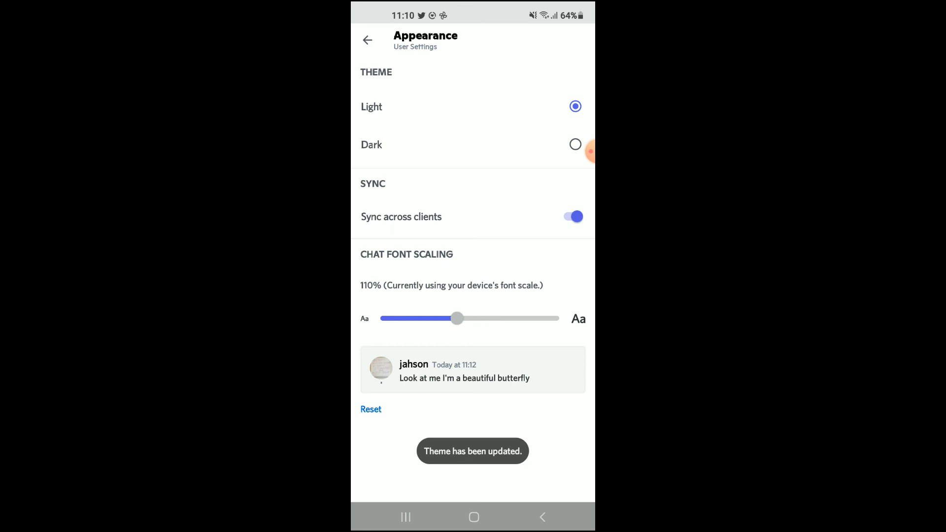